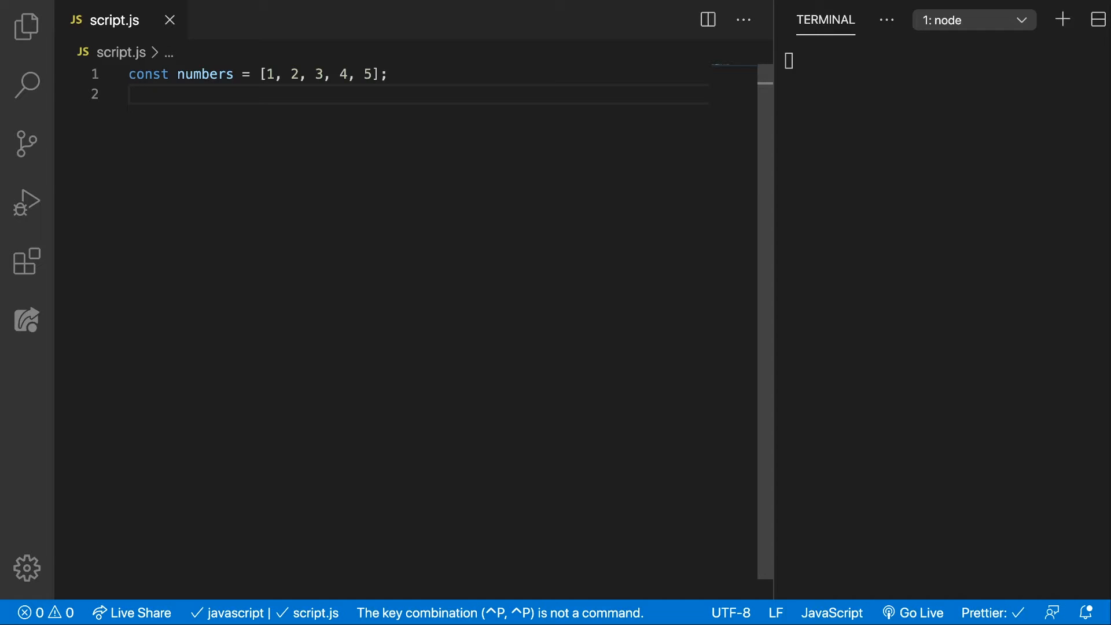
Step: Place the cursor on the empty line below the numbers array declaration
double_click(205, 74)
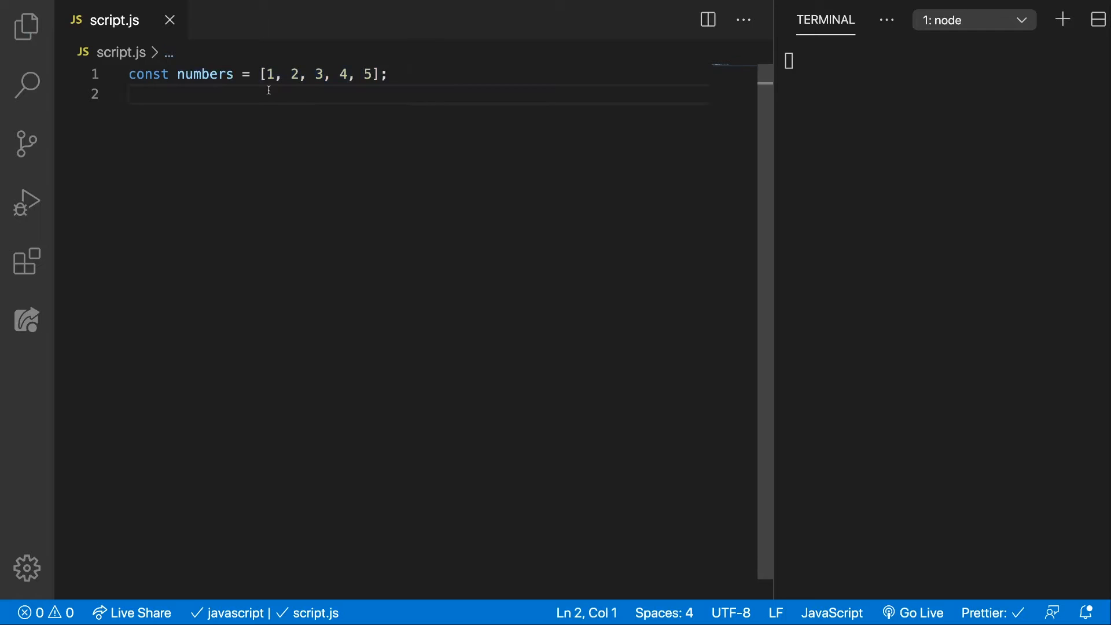
left_click(389, 74)
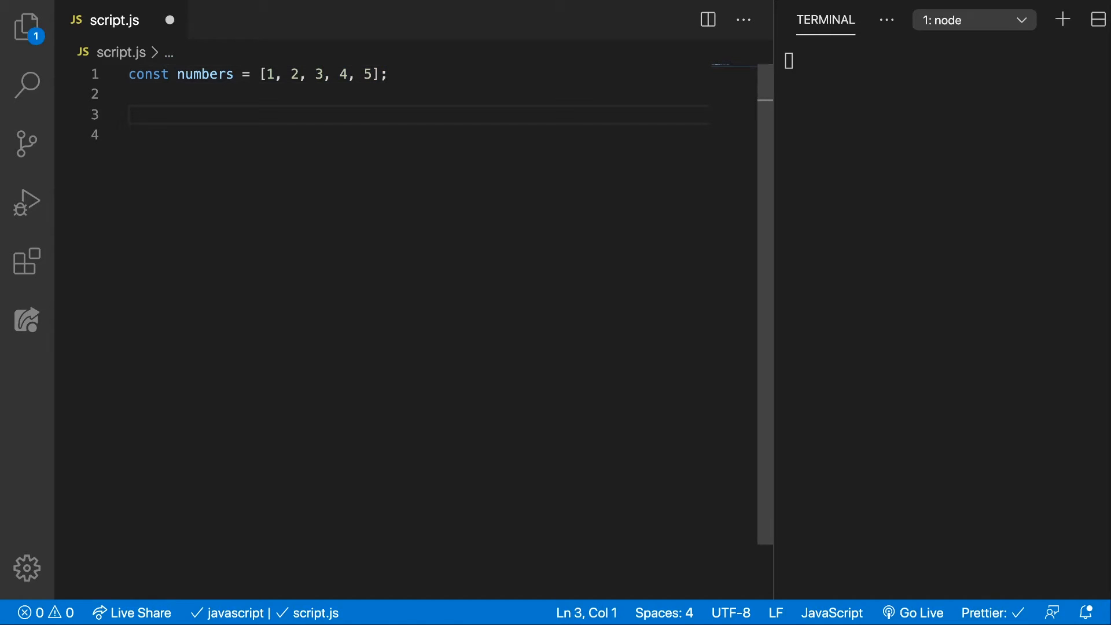
Step: Write numbers.splice(2, 3); to remove elements 3, 4, 5 starting at index 2
type("numbers.splice(")
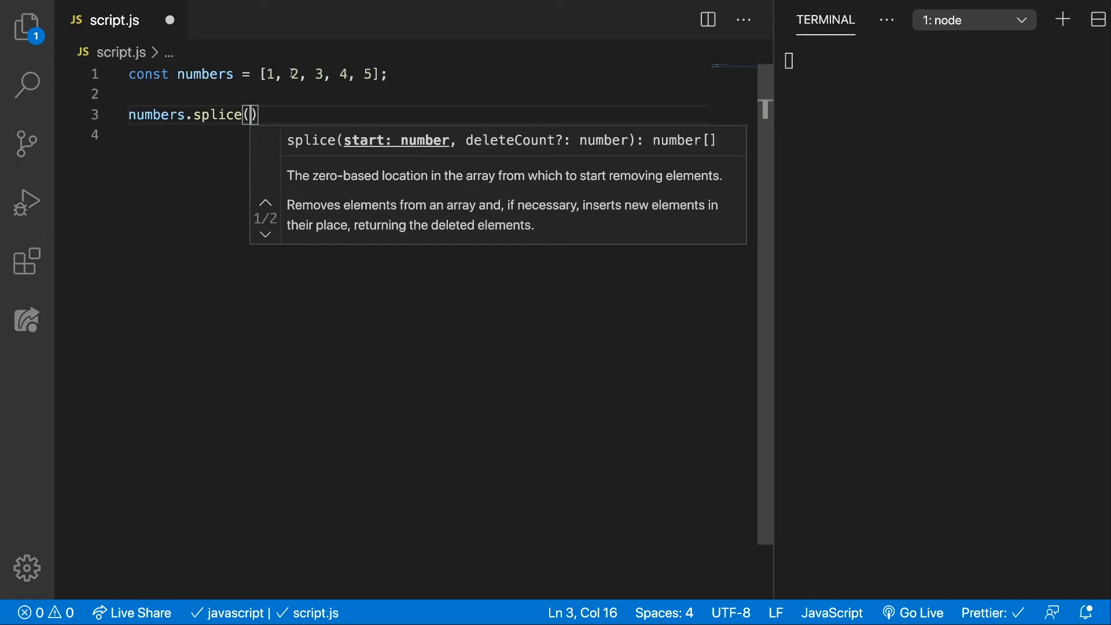
type("2,")
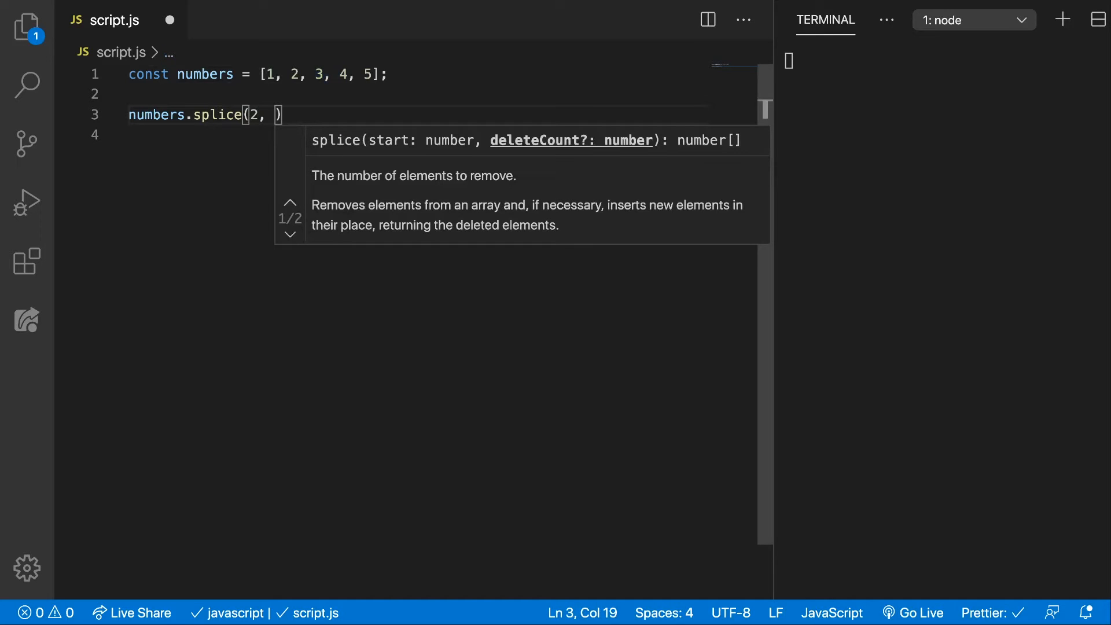
mouse_move(310, 64)
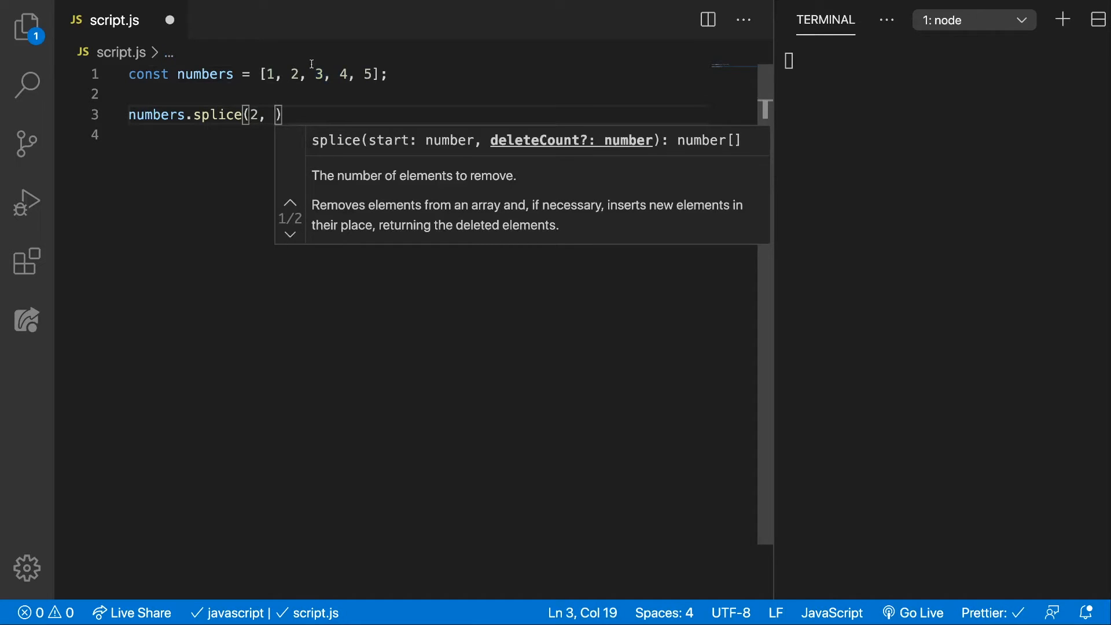
left_click_drag(313, 74, 376, 74)
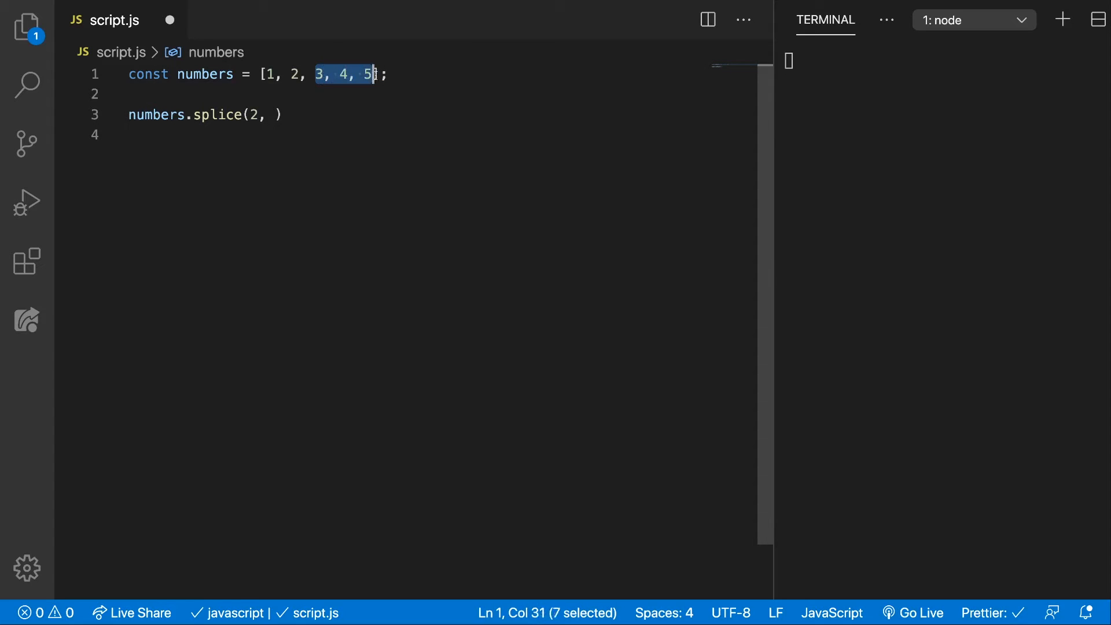
type("3")
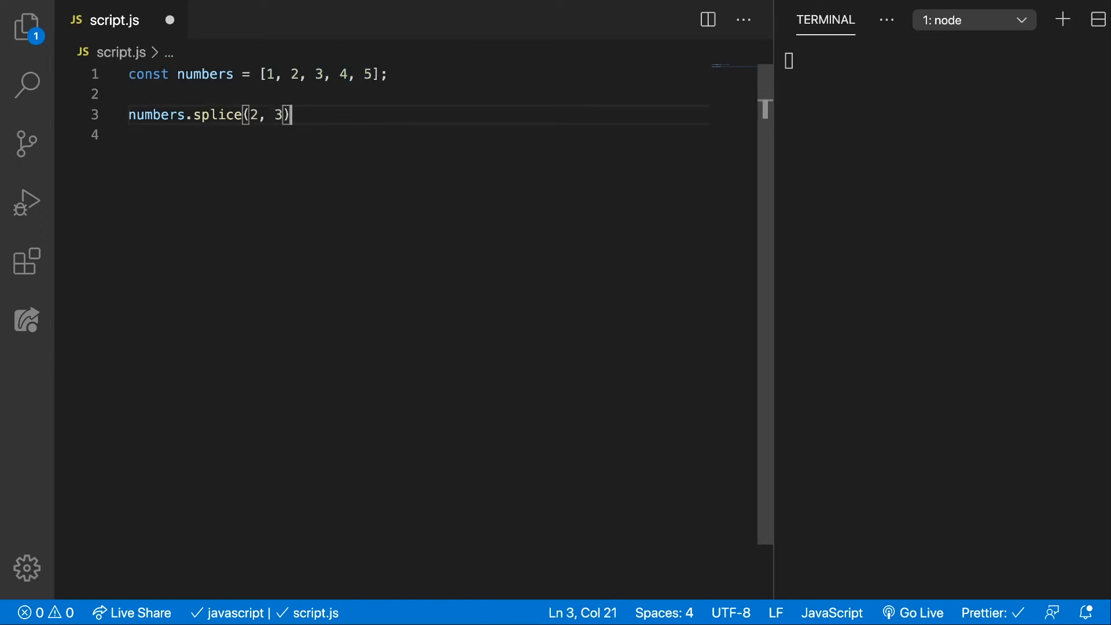
type(",")
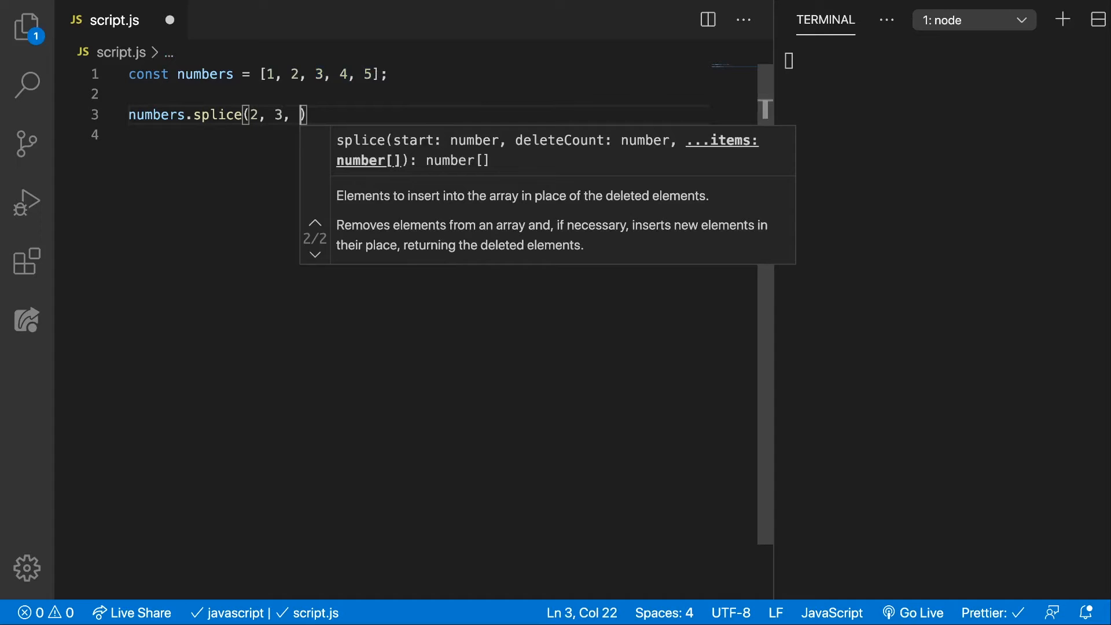
key("Backspace")
type("console.log")
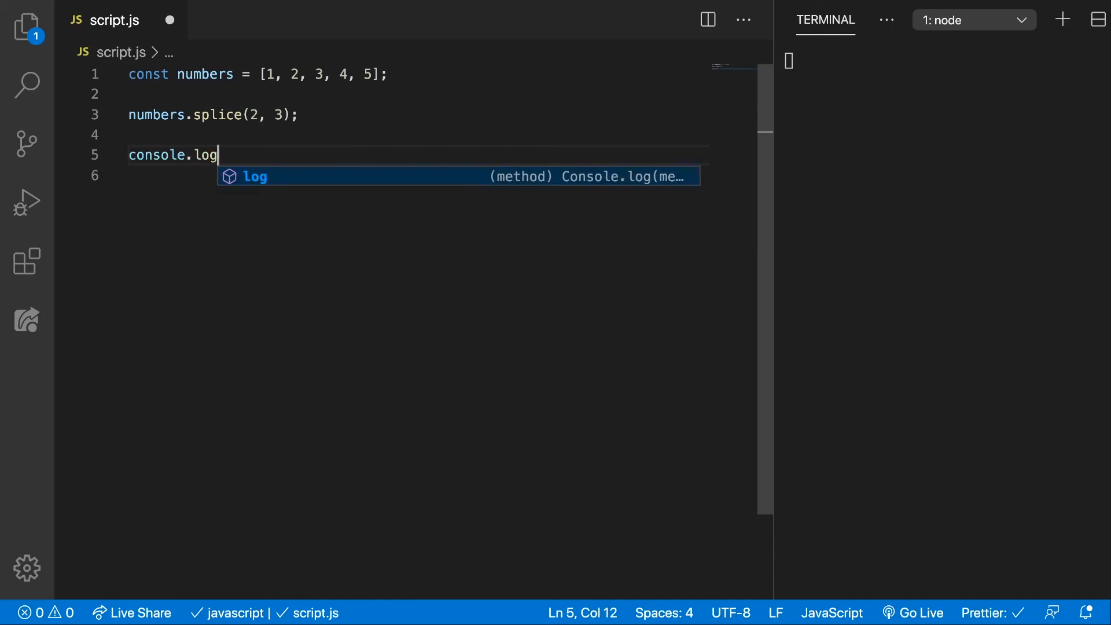
Step: Finish console.log(numbers); printing [1, 2], then prefix the splice line with const
type("(numbers);")
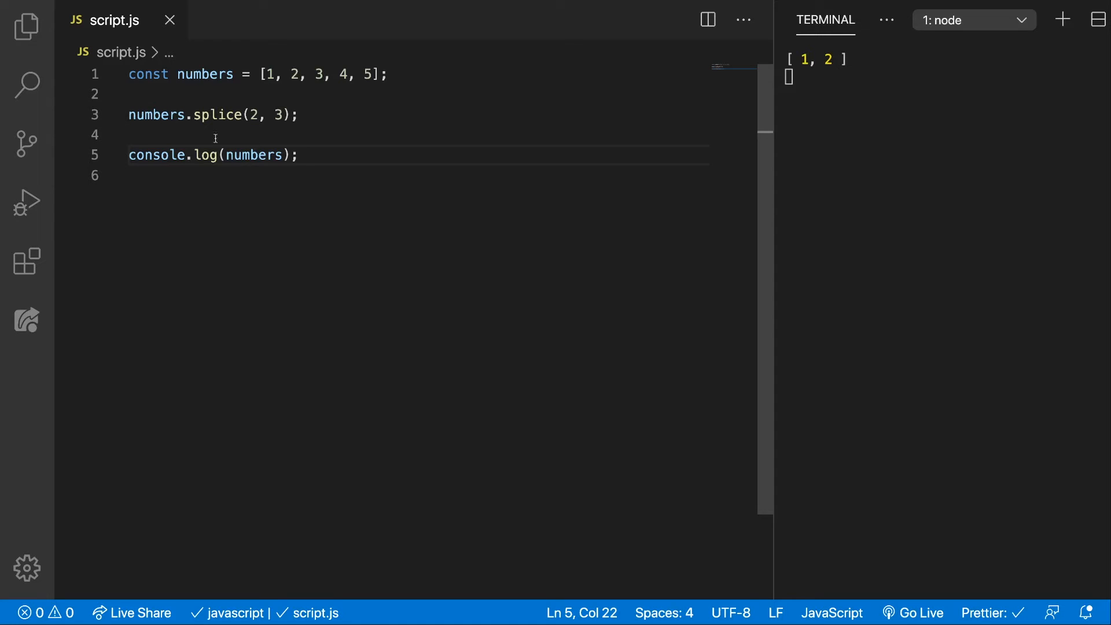
type("const")
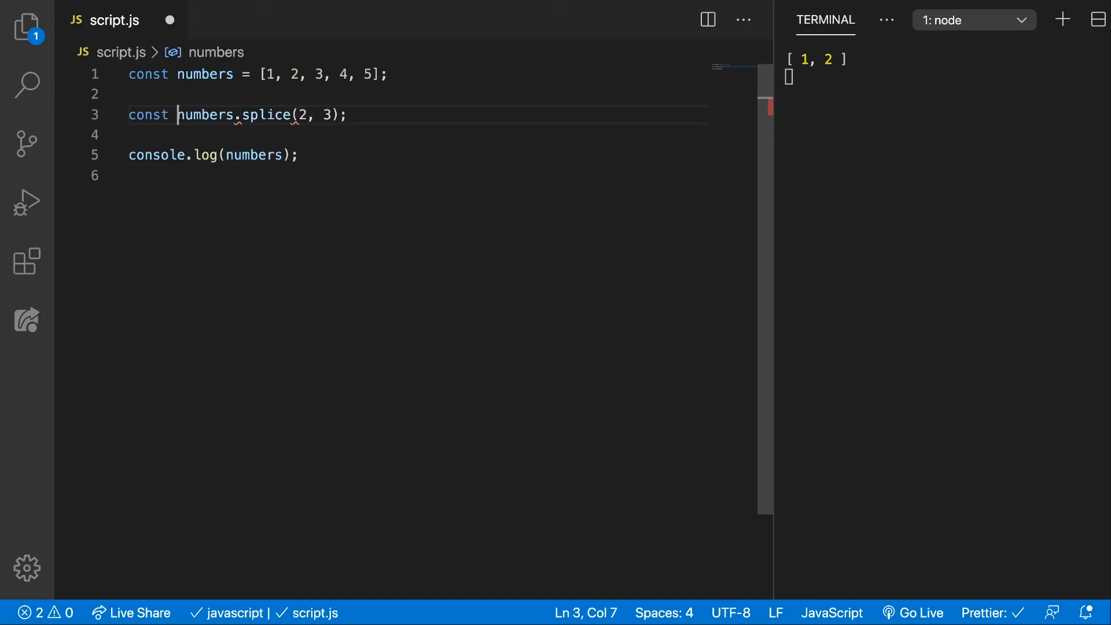
Step: Store the splice result in const deleted and log it, printing [3, 4, 5]
type("result =")
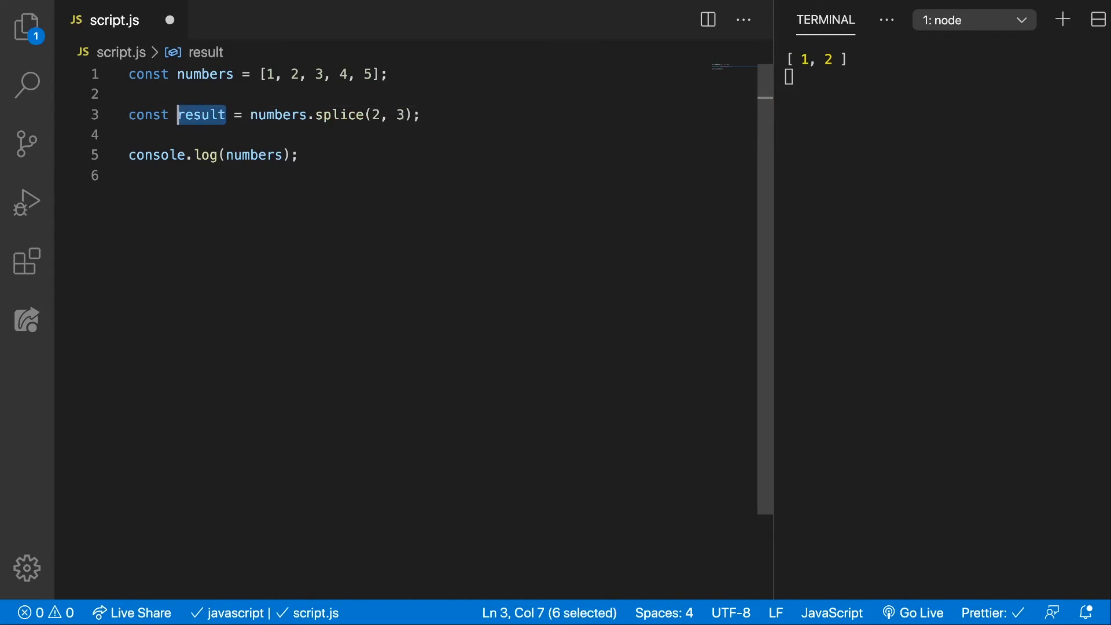
type("deleted")
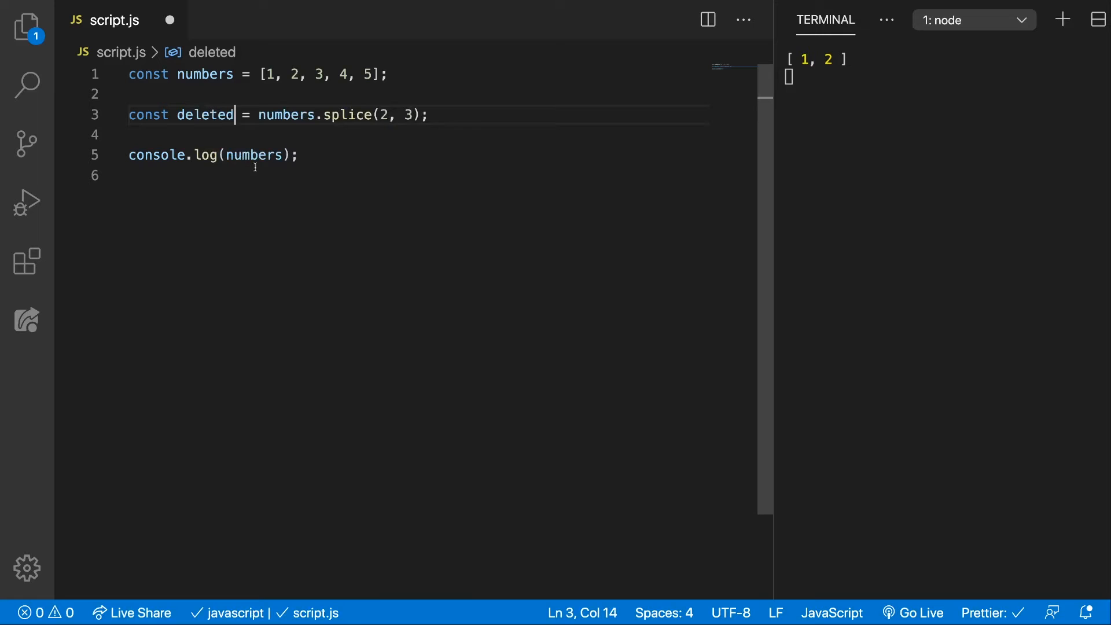
type("deleted")
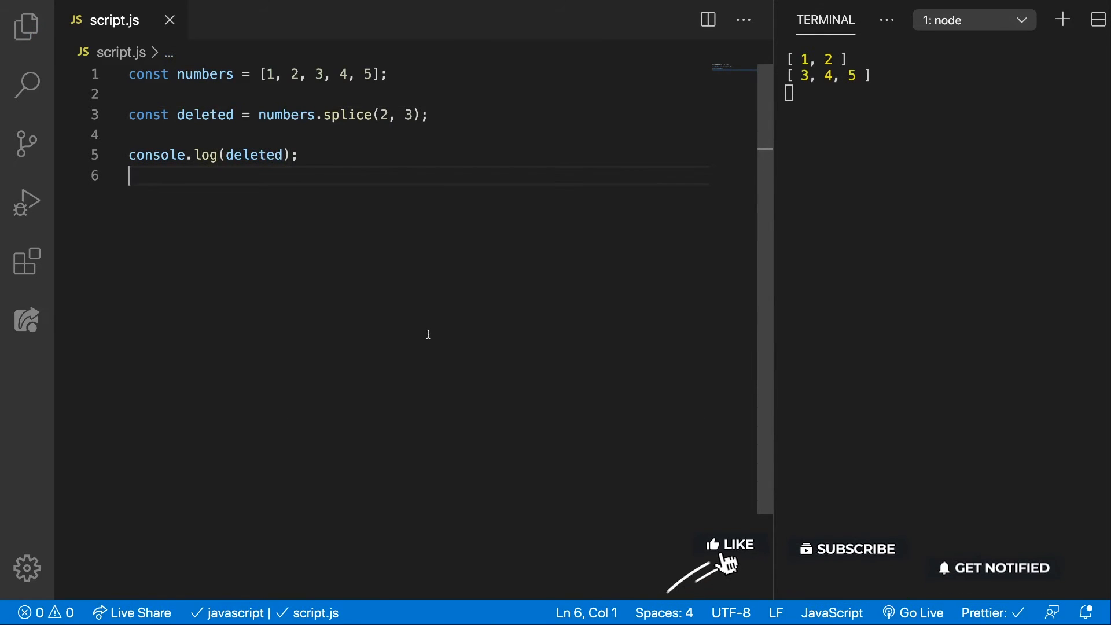
left_click(730, 544)
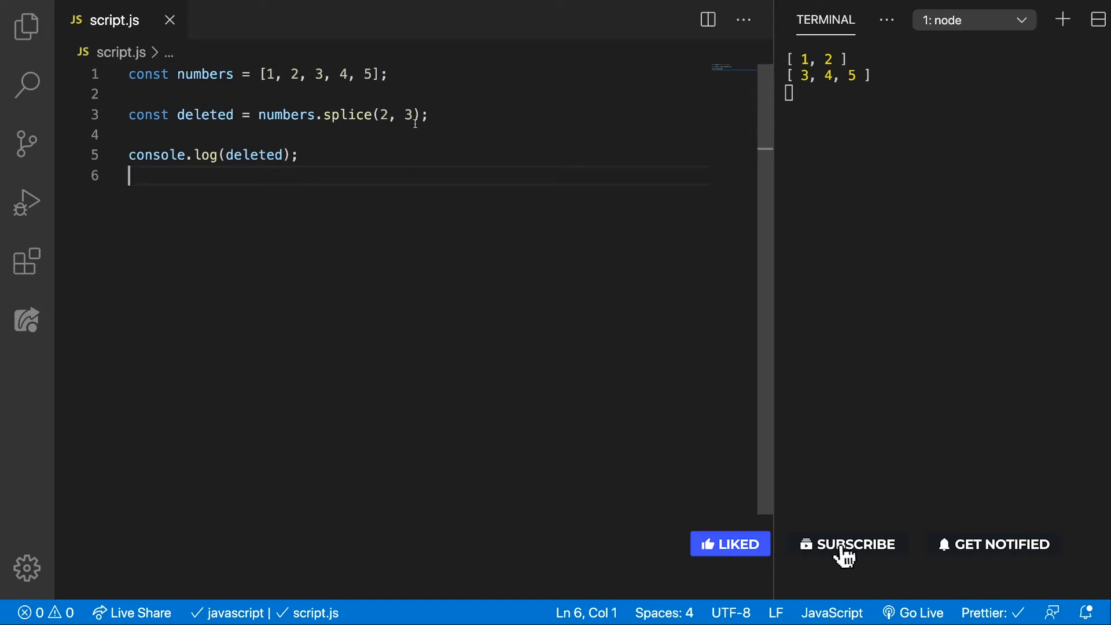
left_click(847, 544)
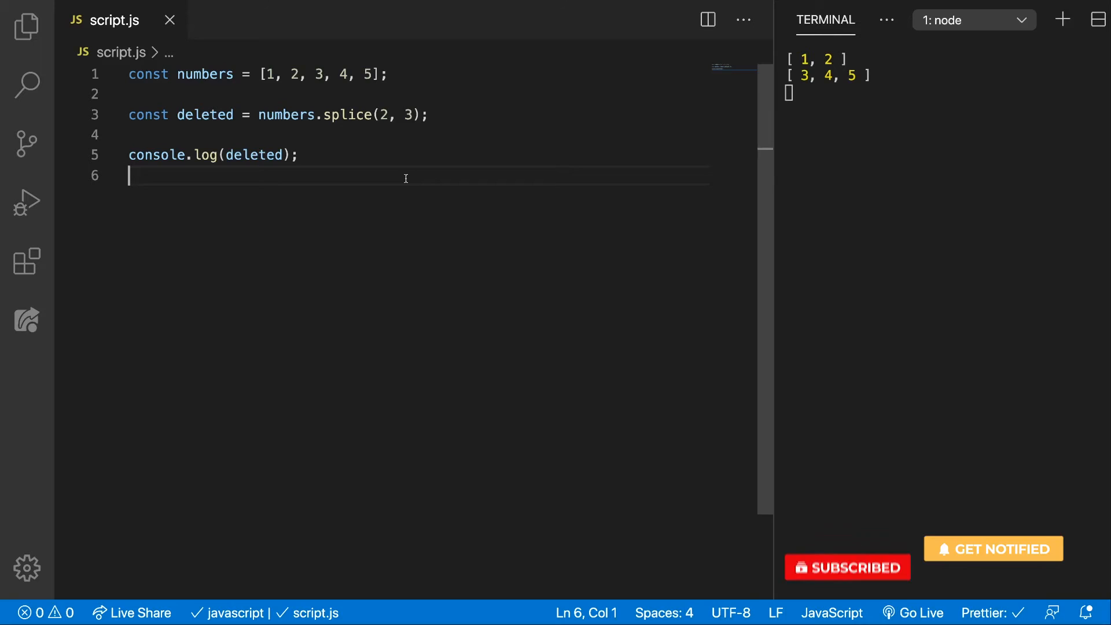
double_click(319, 74)
type(",")
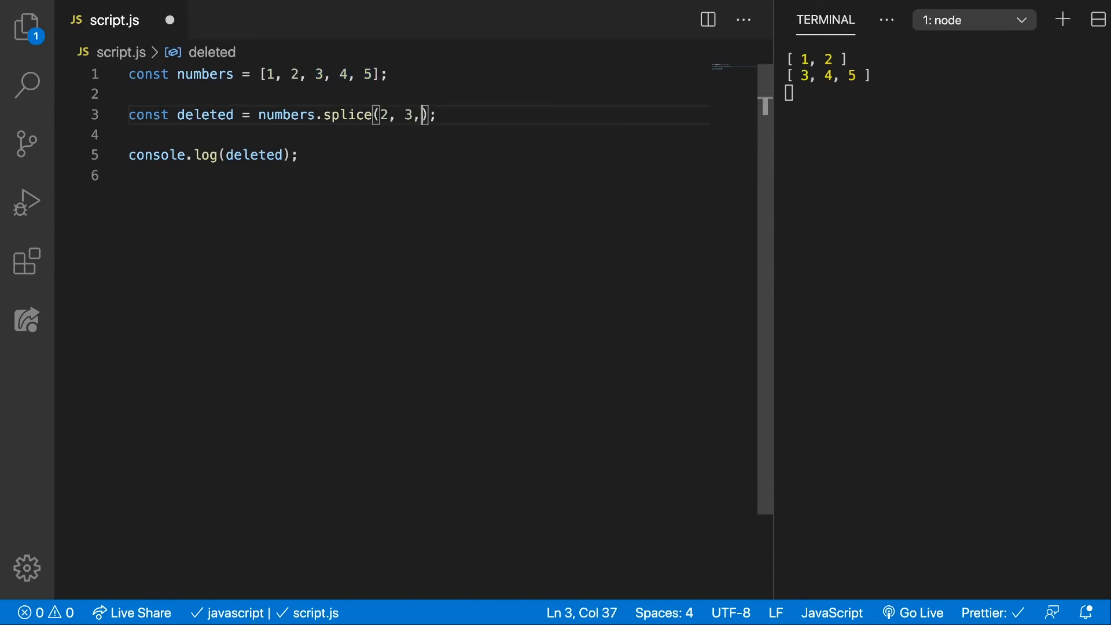
Step: Insert 6, 7 via splice and add console.log(numbers); printing [1, 2, 6, 7] and [3, 4, 5]
type("6")
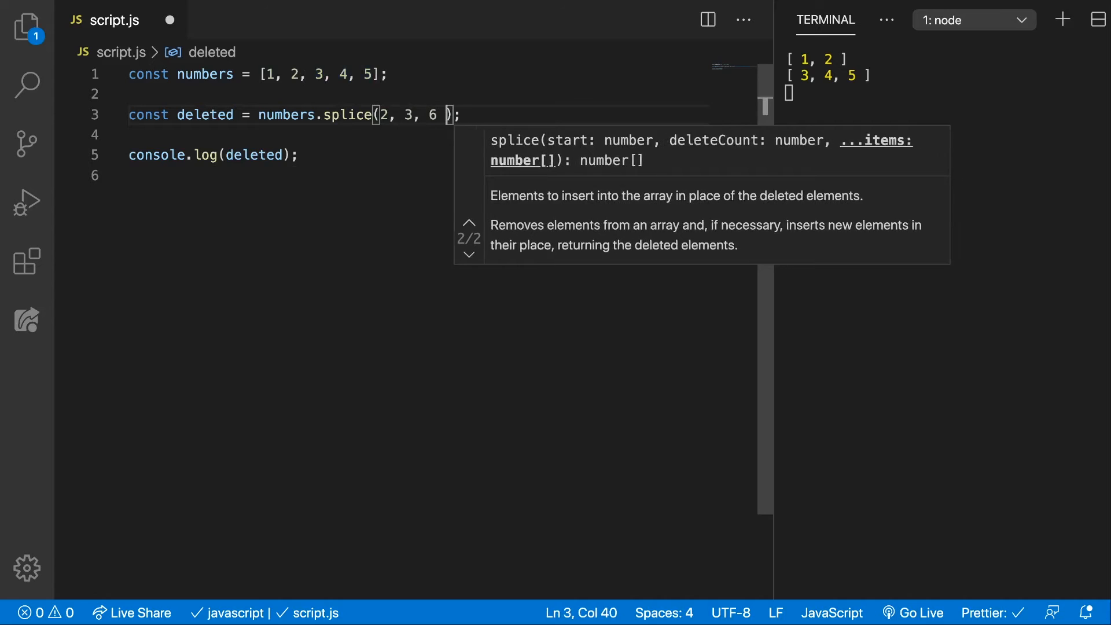
type(", 7")
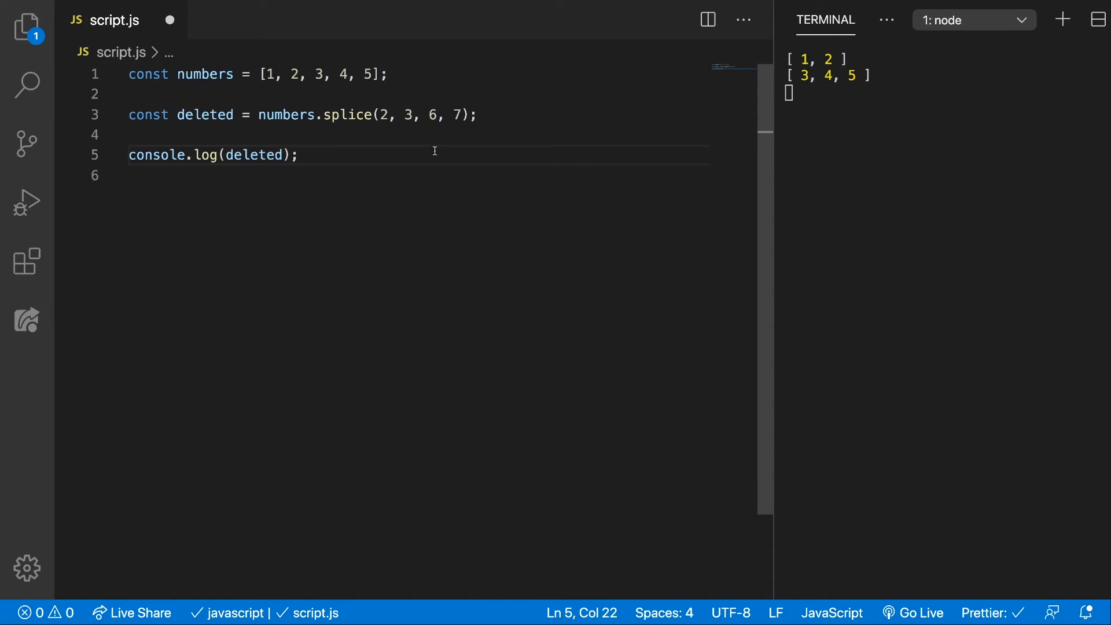
left_click(128, 134)
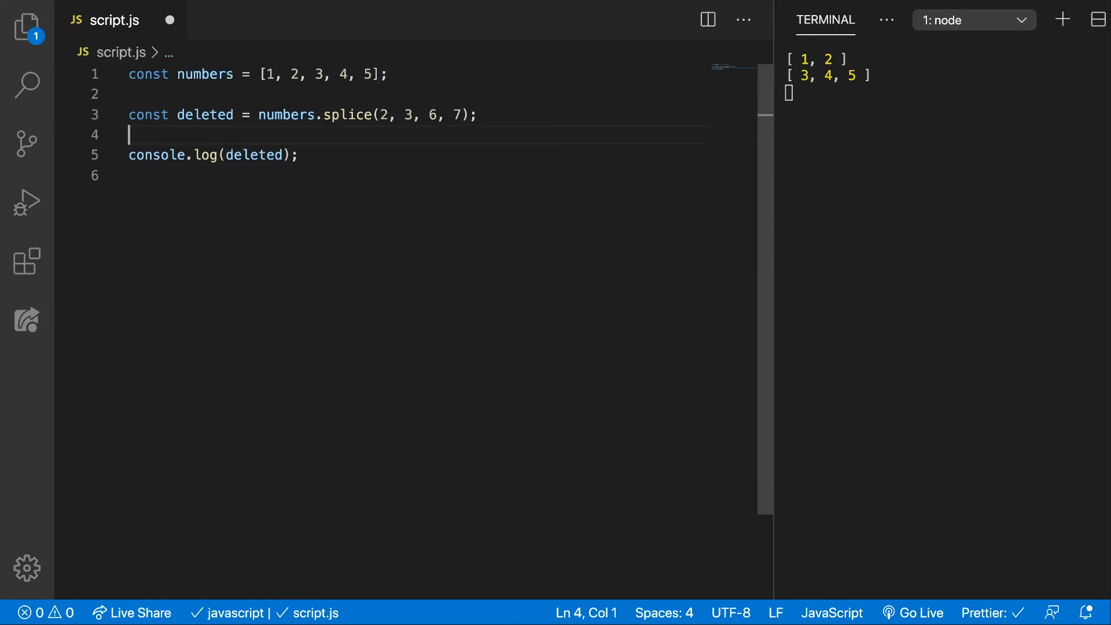
type("consolelog")
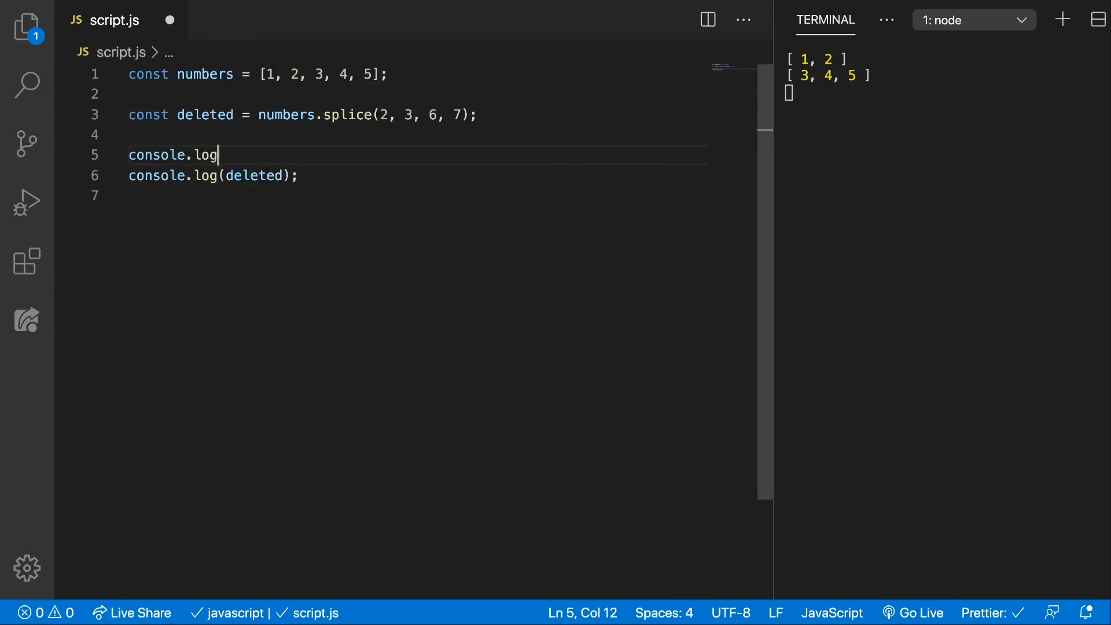
type("(numbers);")
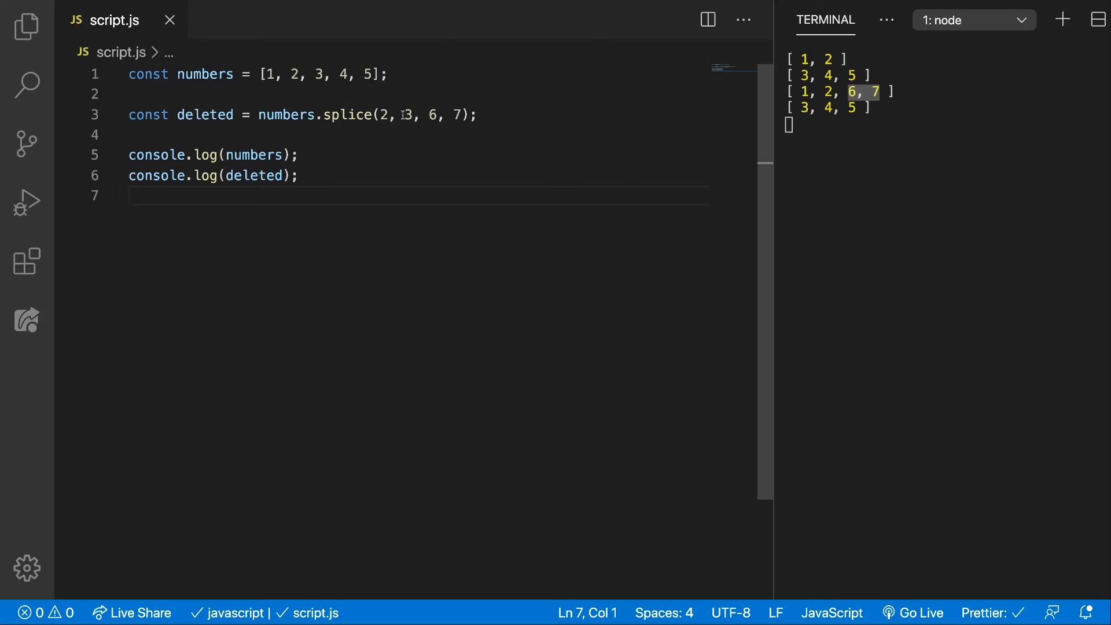
double_click(407, 115)
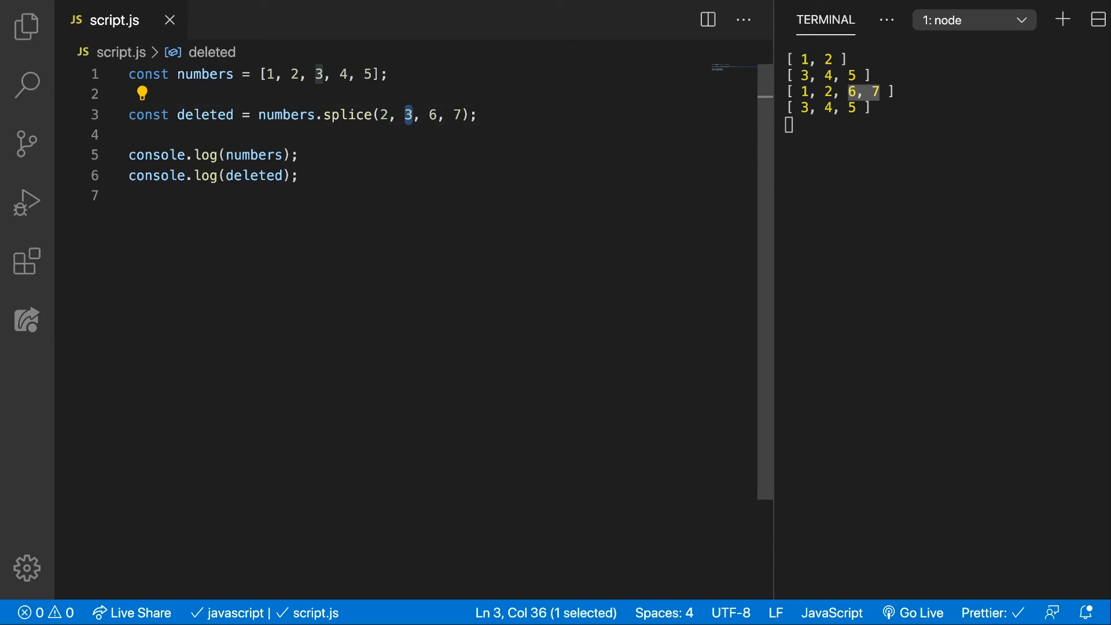
Step: Set the delete count to 0 and append 10, 100, printing [1, 2, 6, 7, 10, 100, 3, 4, 5] and []
type("0")
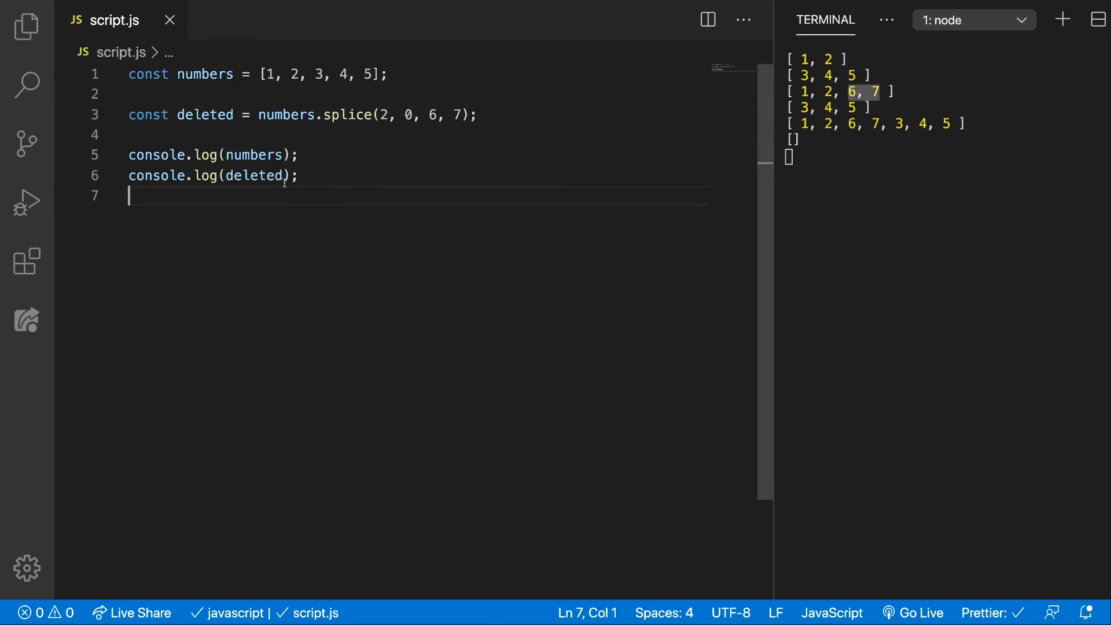
double_click(254, 175)
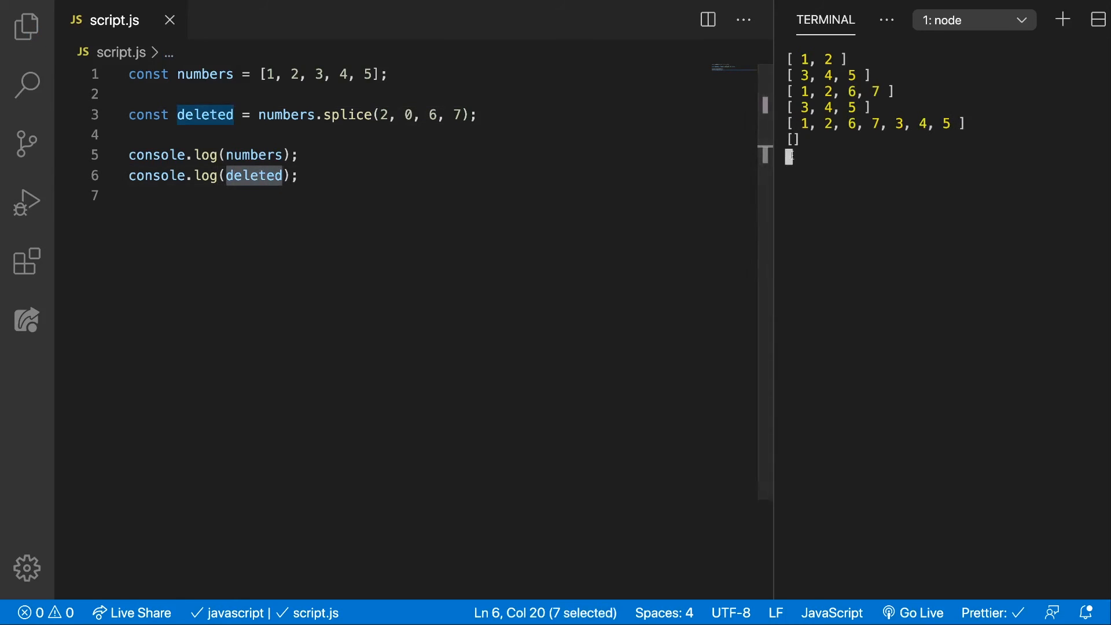
left_click(301, 176)
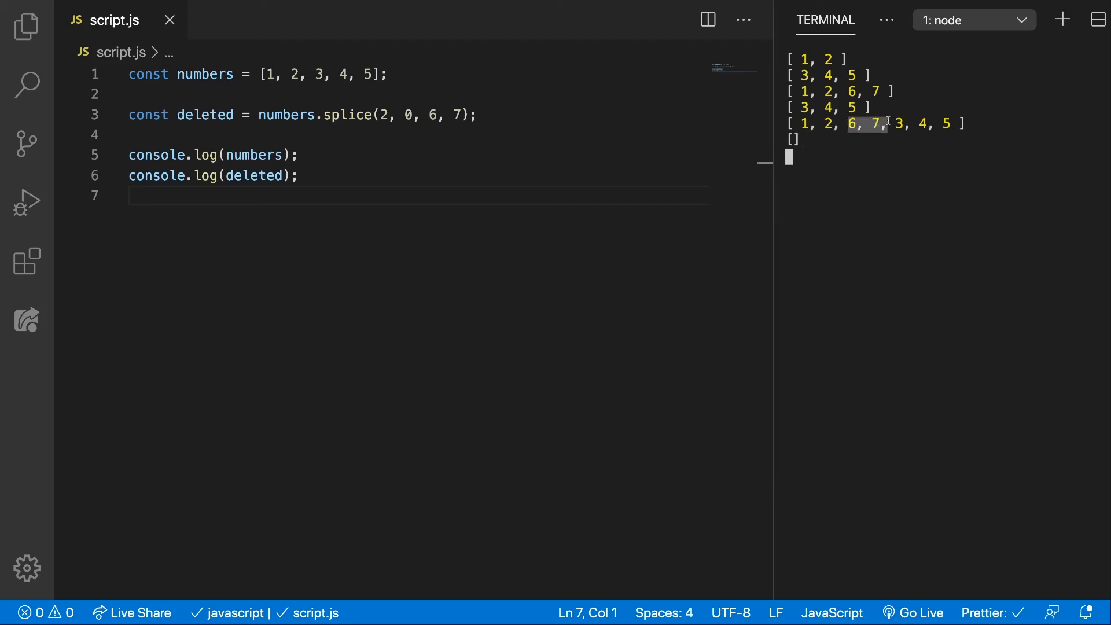
left_click(464, 115)
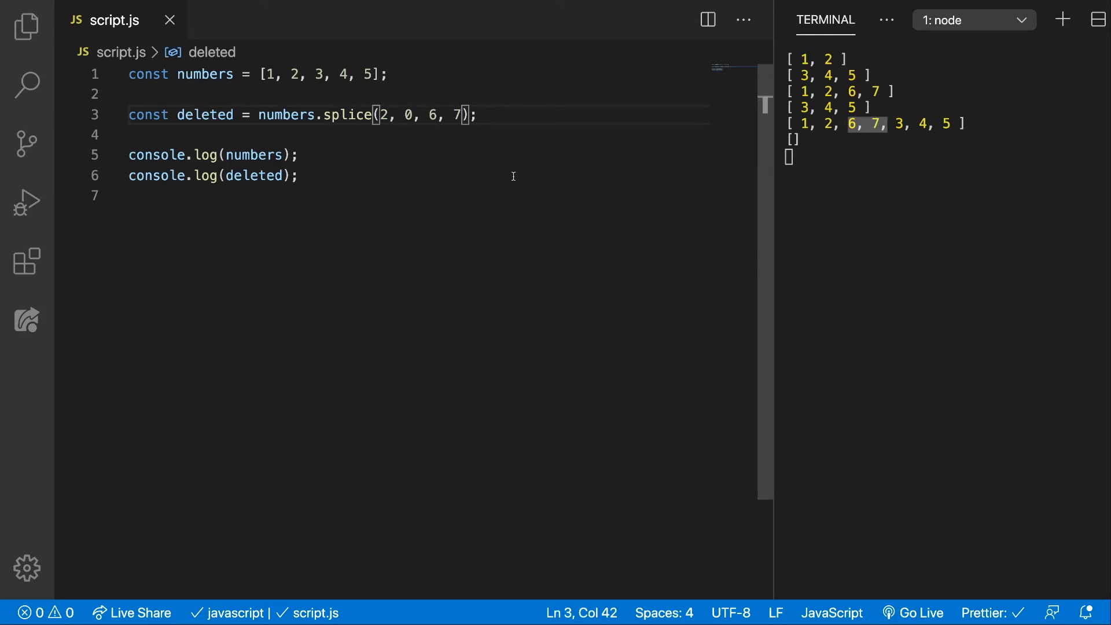
type(", 10, 100")
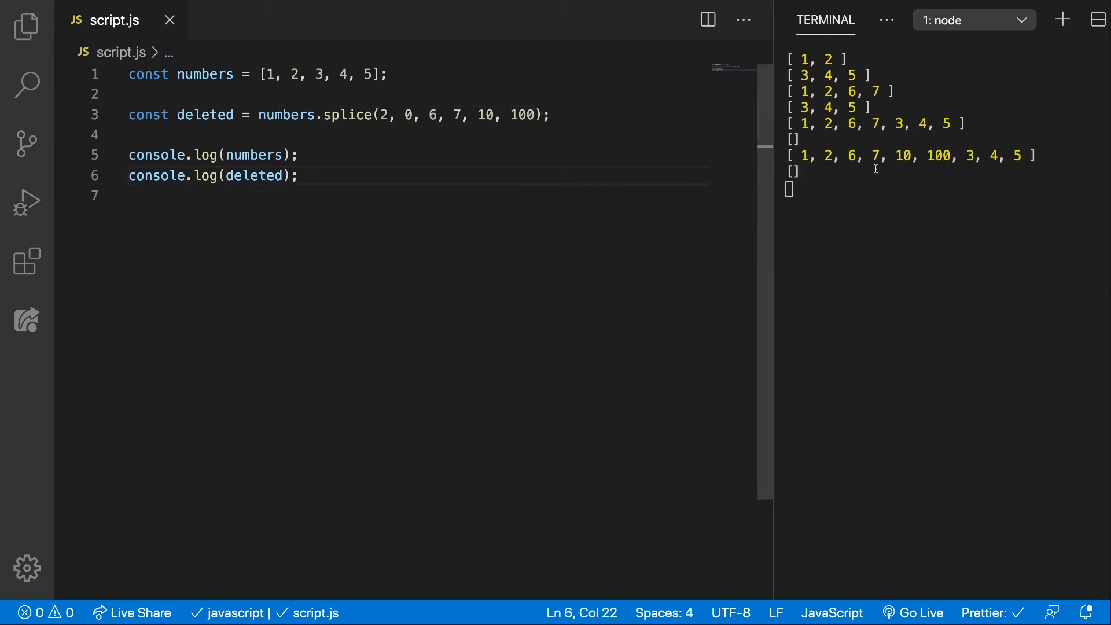